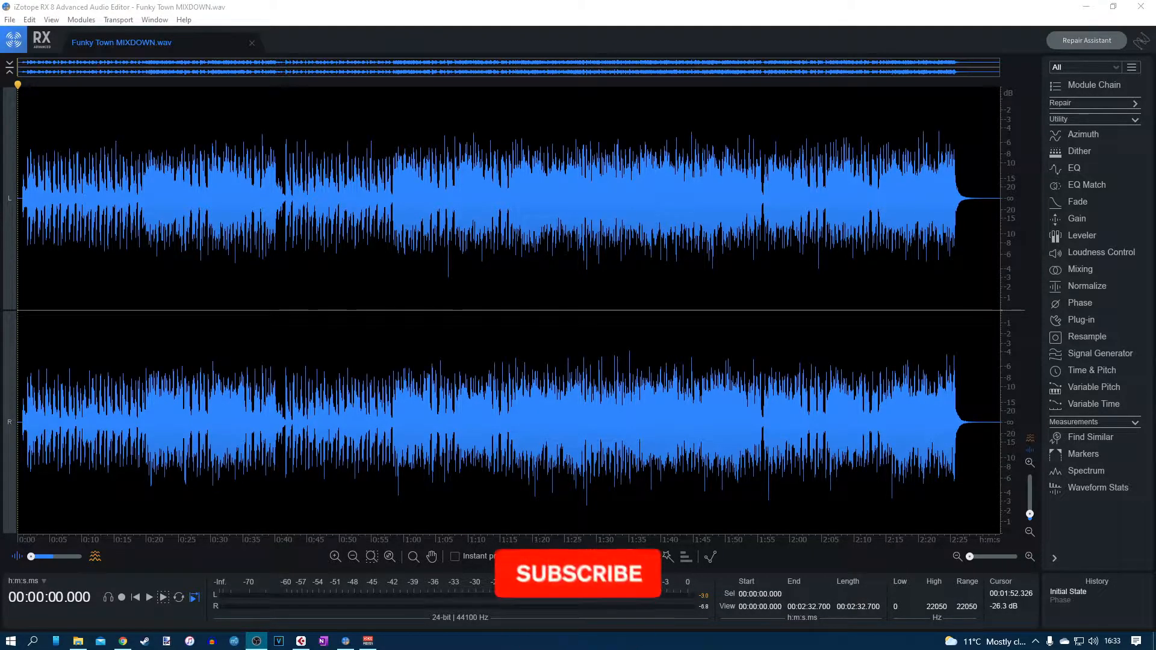
# Zoom in on the waveform to show the stretch around 1:18 to 1:32
pyautogui.click(577, 574)
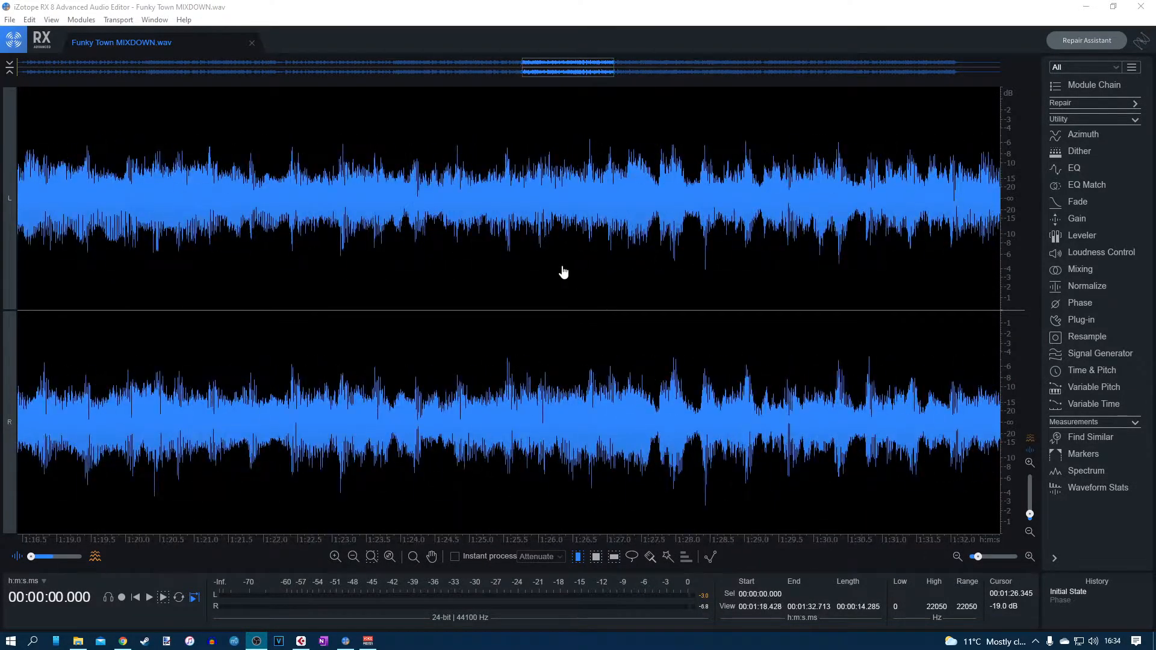
# Zoom in to sample level near 1:06.9 so individual wave cycles become visible
pyautogui.click(353, 556)
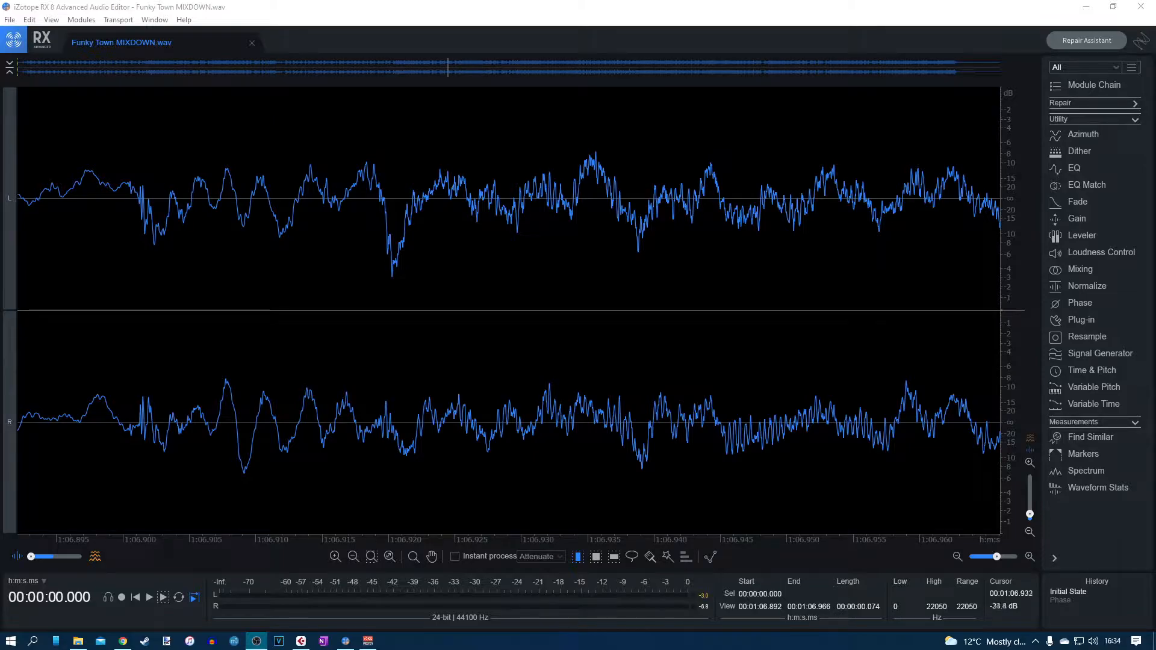
pyautogui.moveTo(590, 195)
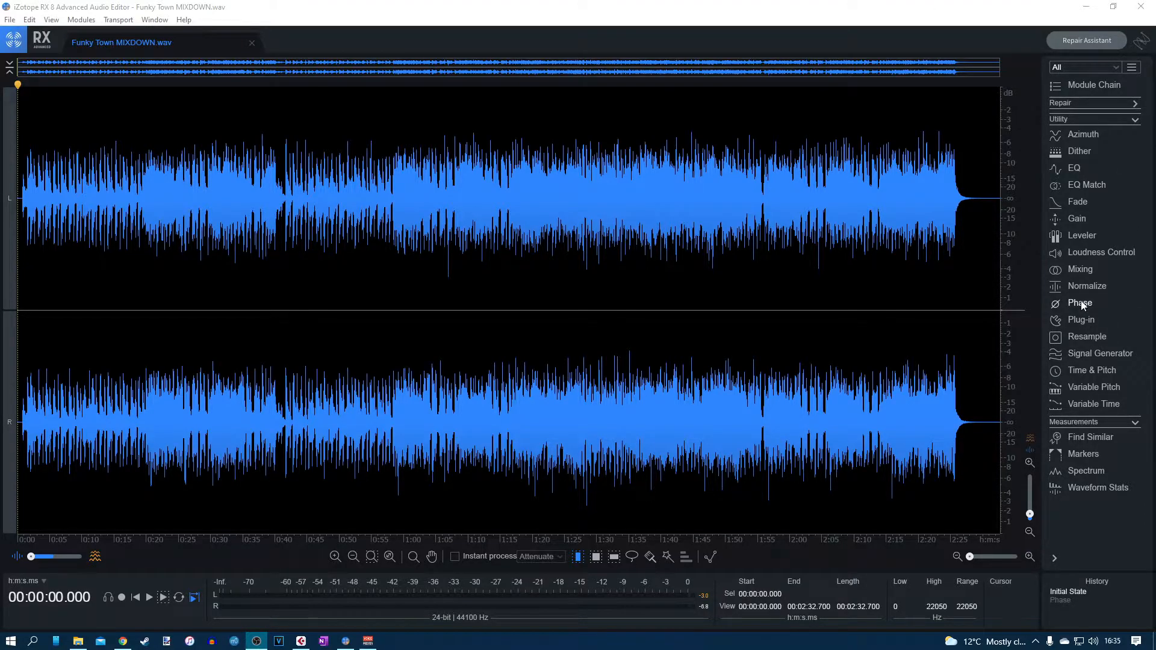
# Render the Phase module with Adaptive phase rotation enabled across the whole mixdown
pyautogui.click(1080, 304)
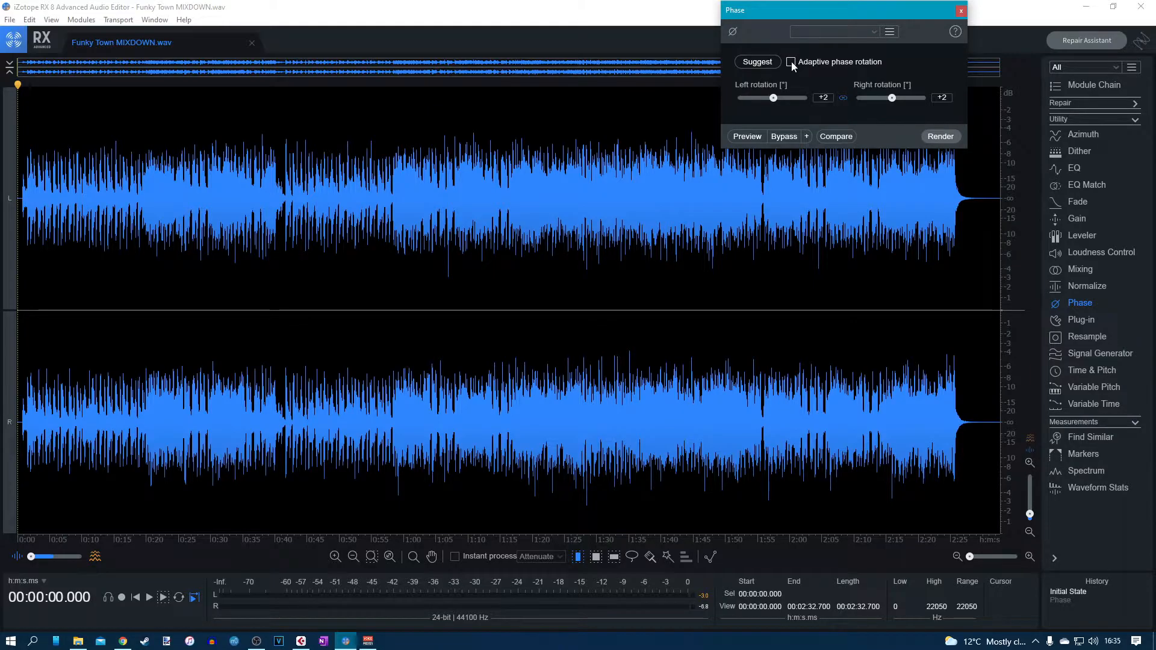
pyautogui.click(793, 63)
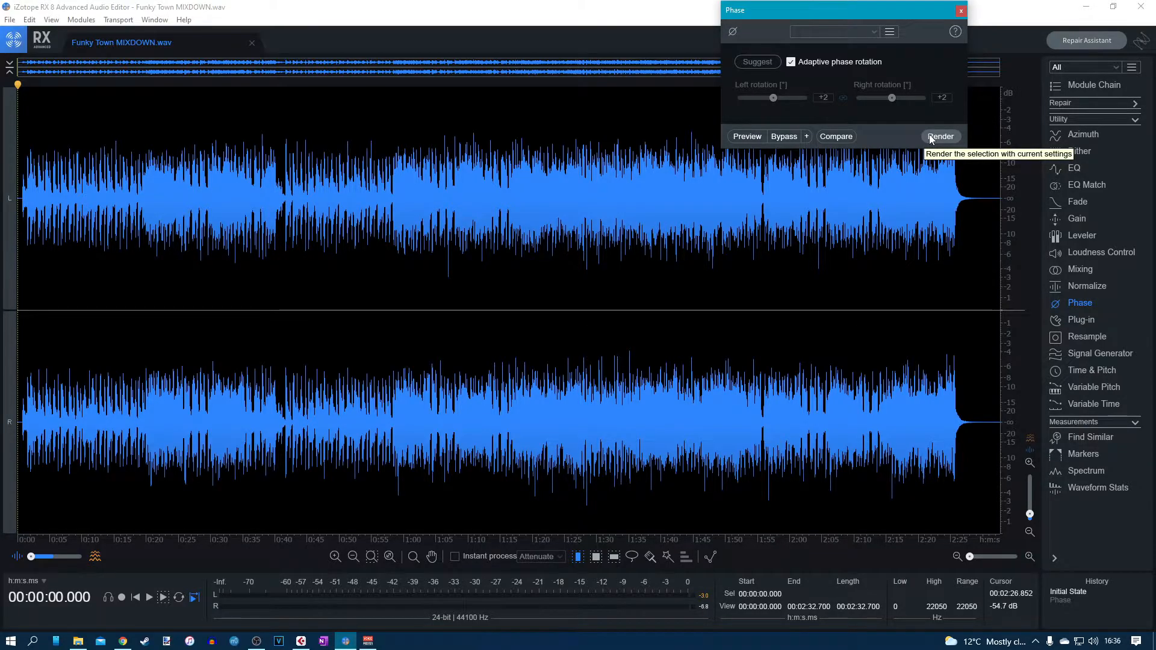
pyautogui.click(941, 136)
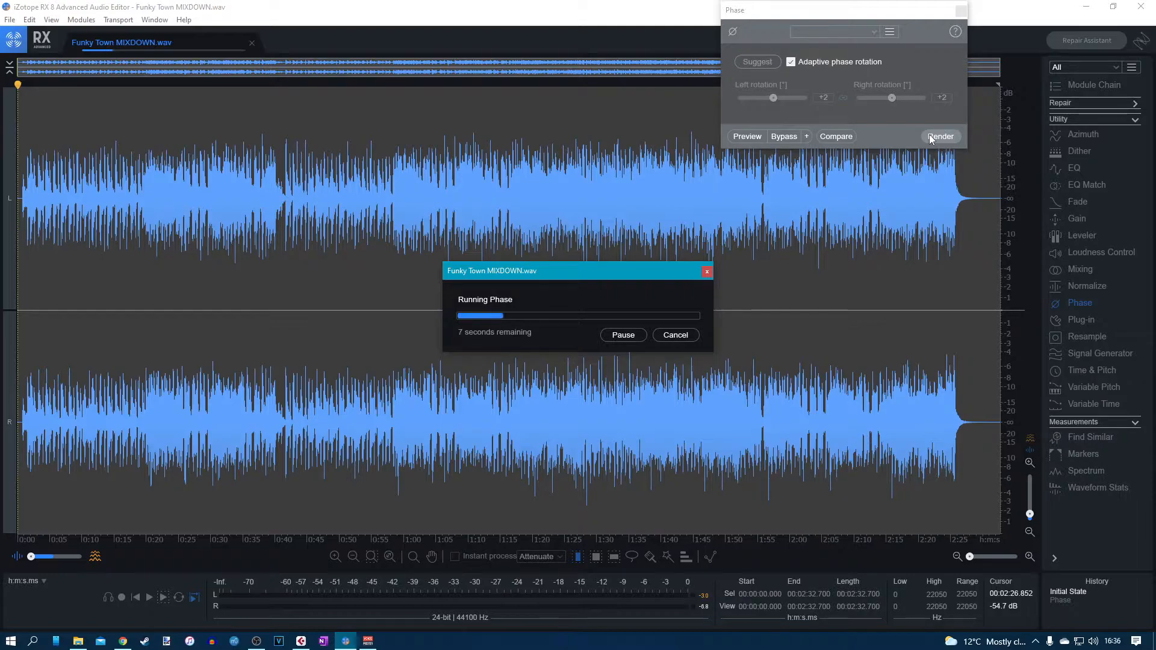